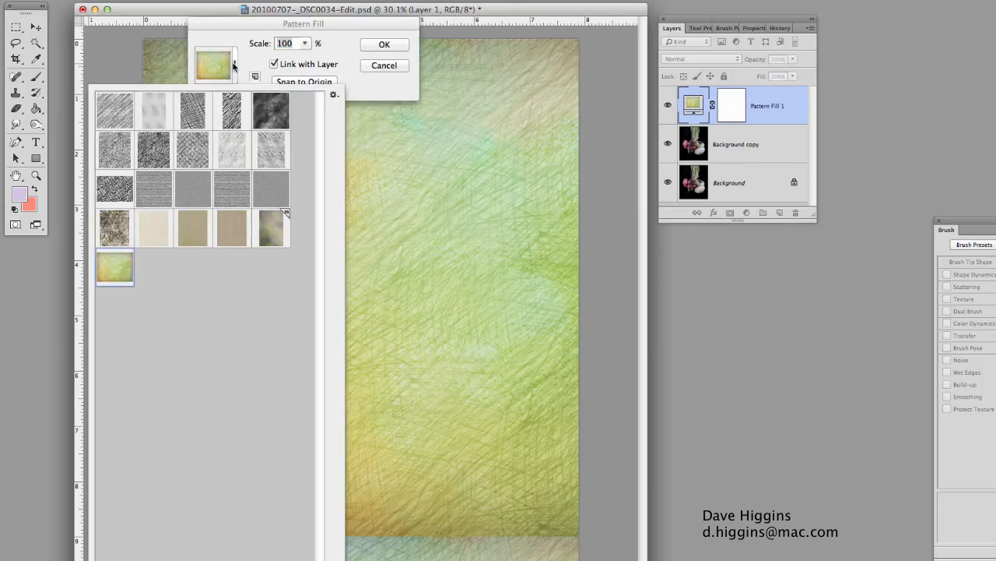
- Try a beige canvas pattern, then settle on a textured watercolour paper pattern fill
click(271, 227)
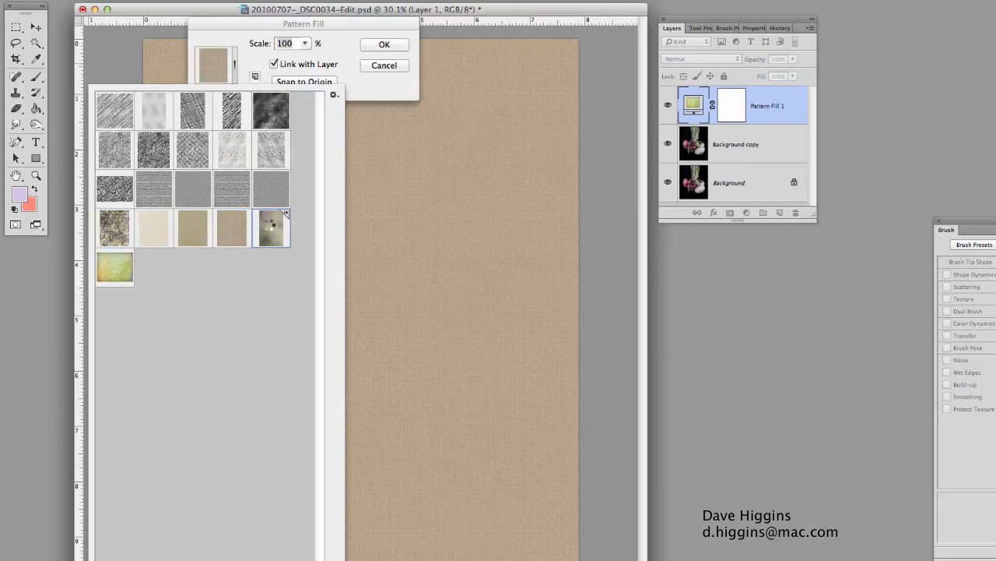
click(383, 44)
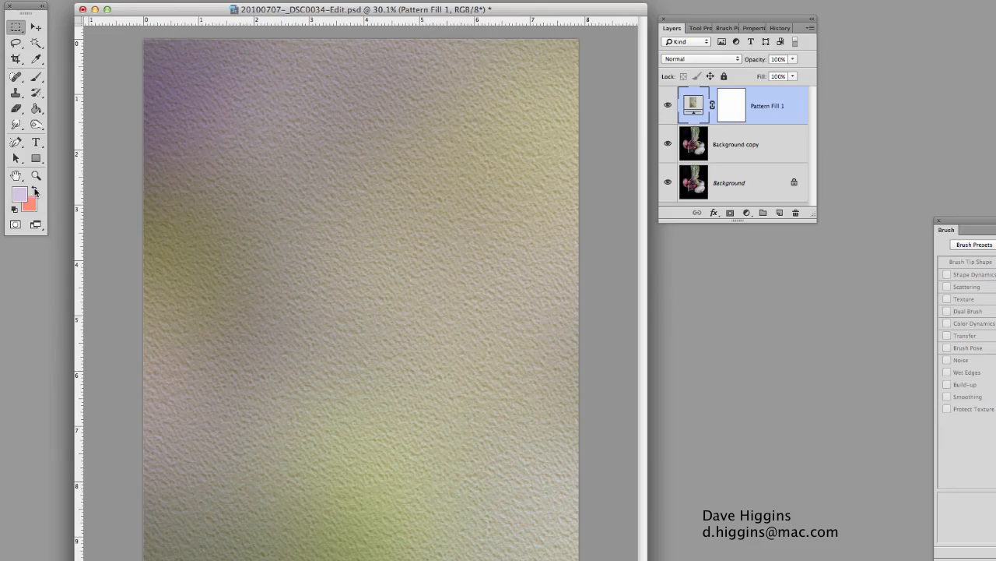
- Paint black on the texture mask to reveal the onion tops, stems and bulbs
click(37, 78)
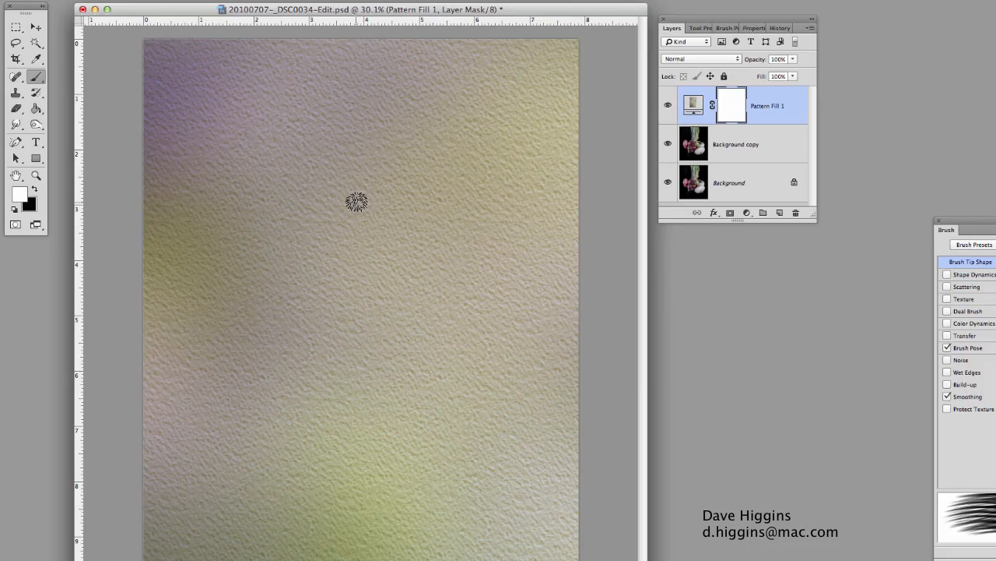
drag(355, 201, 355, 319)
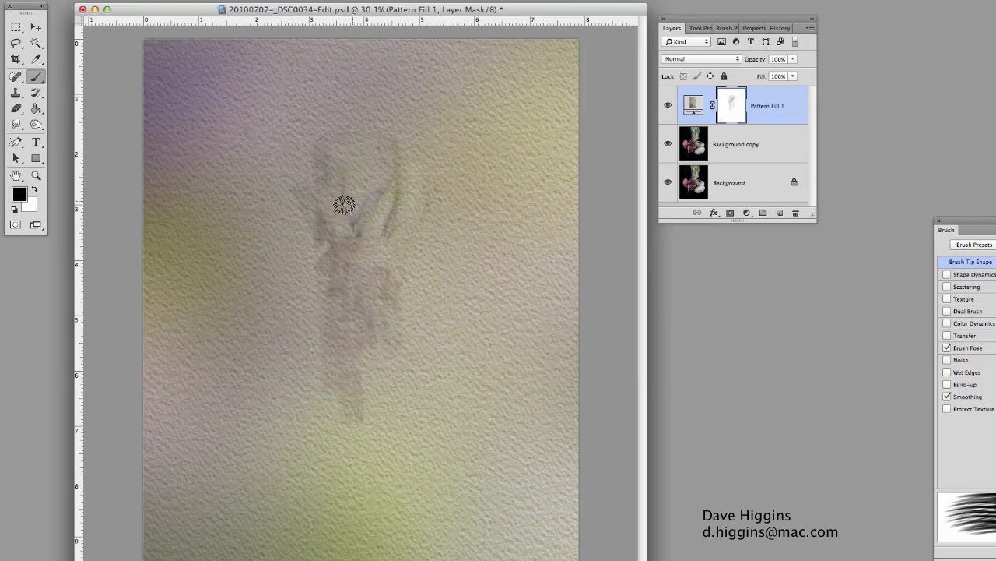
drag(342, 205, 314, 368)
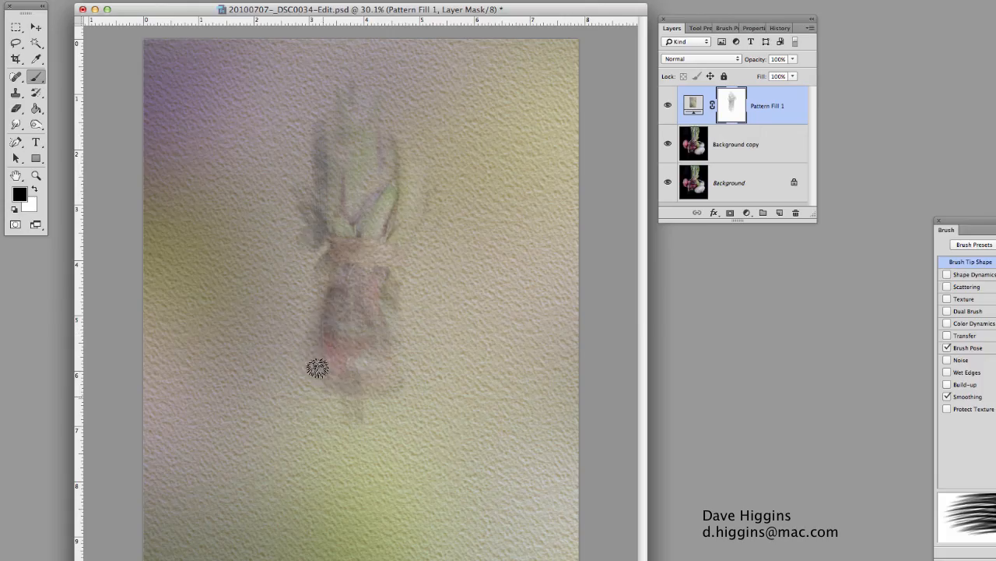
drag(318, 368, 405, 392)
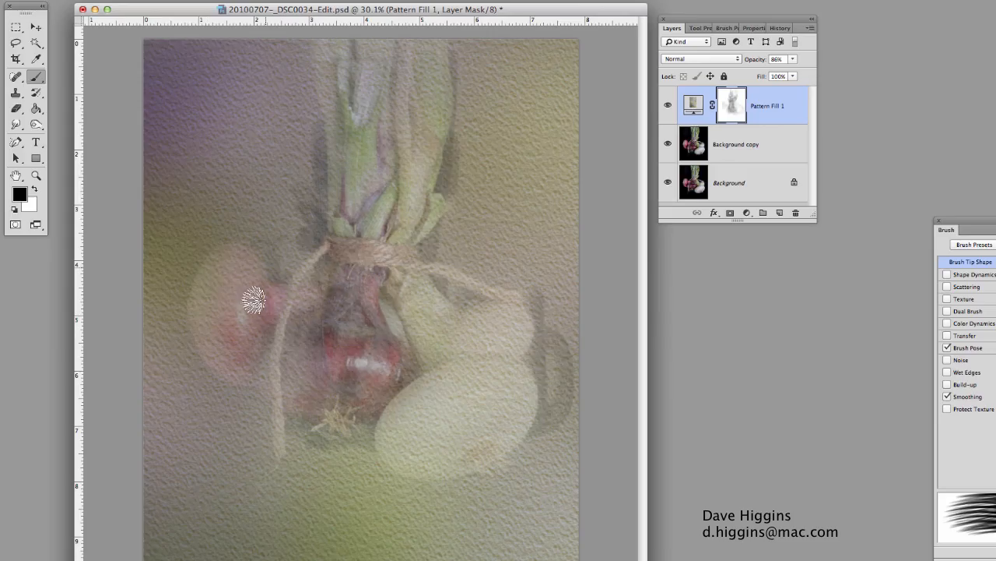
- Reveal the red onions, twine and white onions with textured edges through the mask
drag(257, 303, 433, 264)
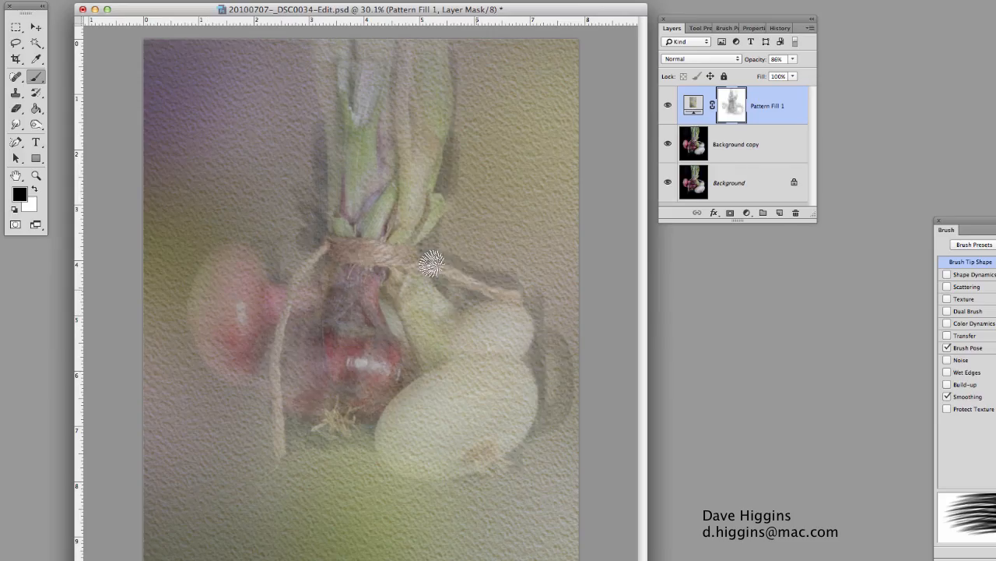
drag(430, 263, 277, 399)
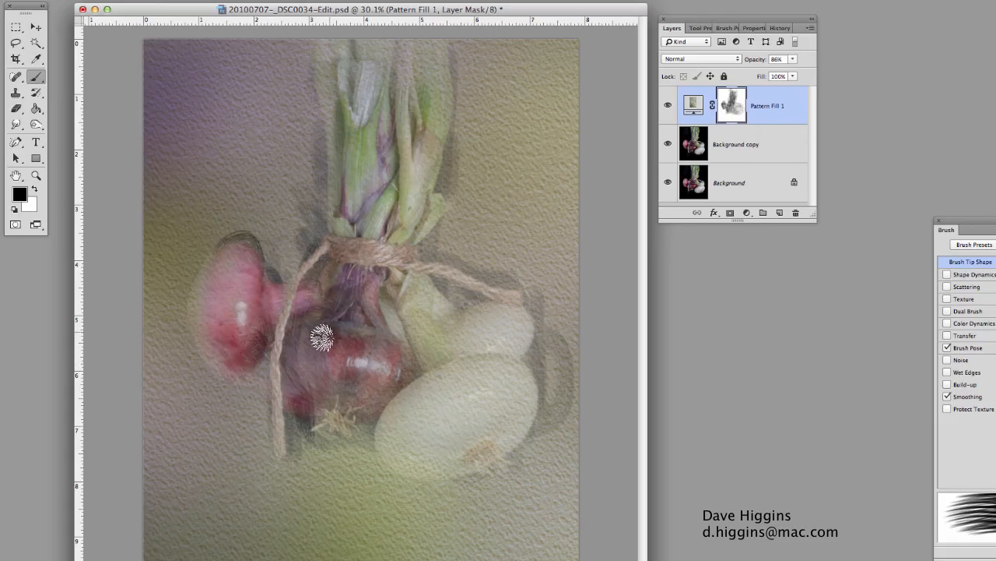
drag(324, 340, 475, 283)
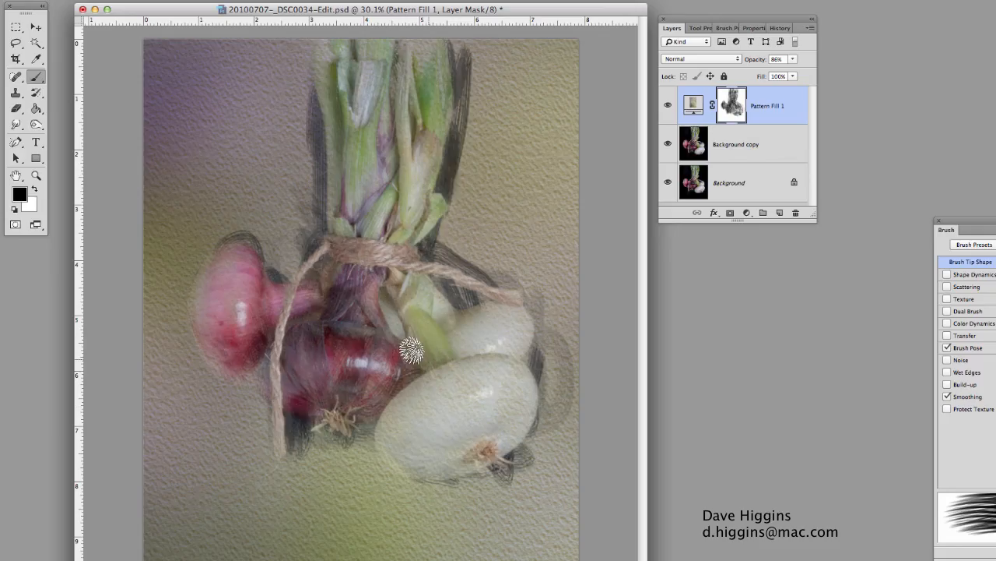
drag(413, 351, 272, 408)
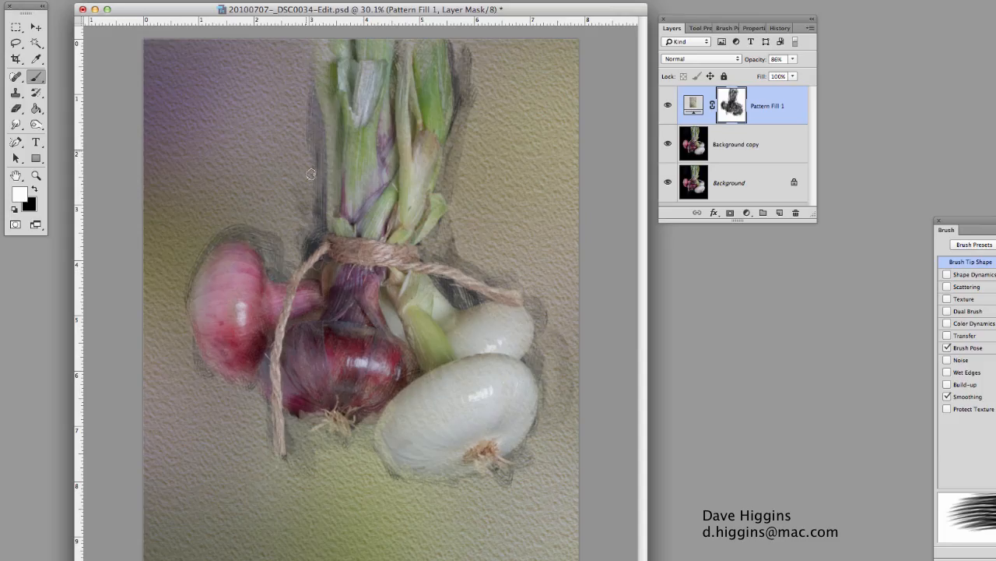
- Clear remaining texture over stems and twine, then stamp visible into a merged top layer
drag(310, 175, 252, 376)
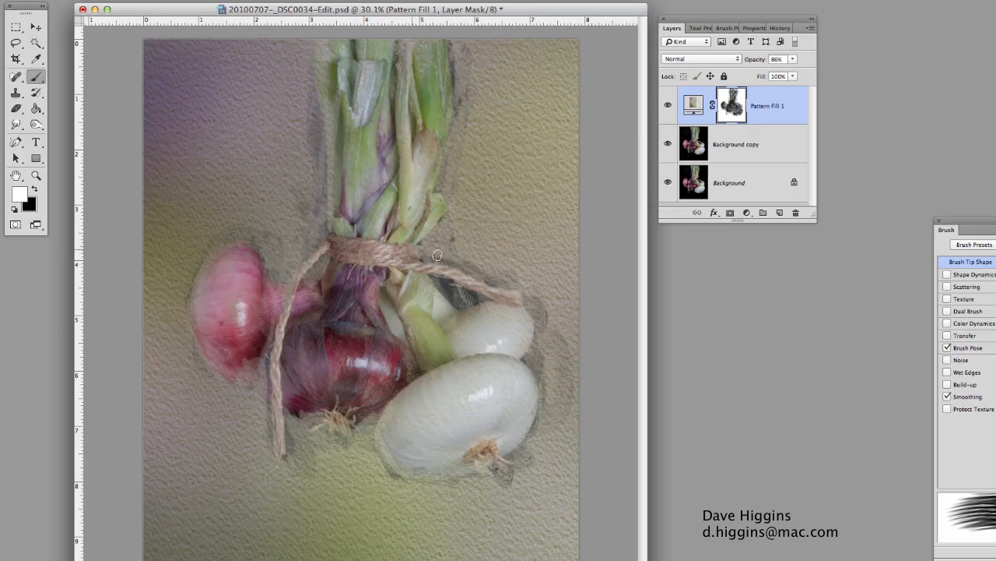
drag(436, 255, 458, 310)
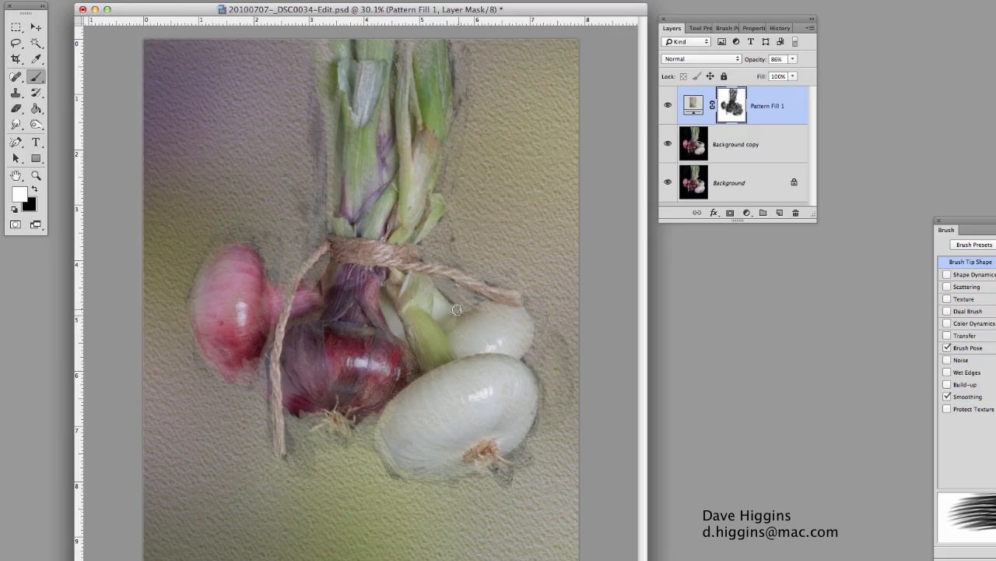
mouse_move(310, 143)
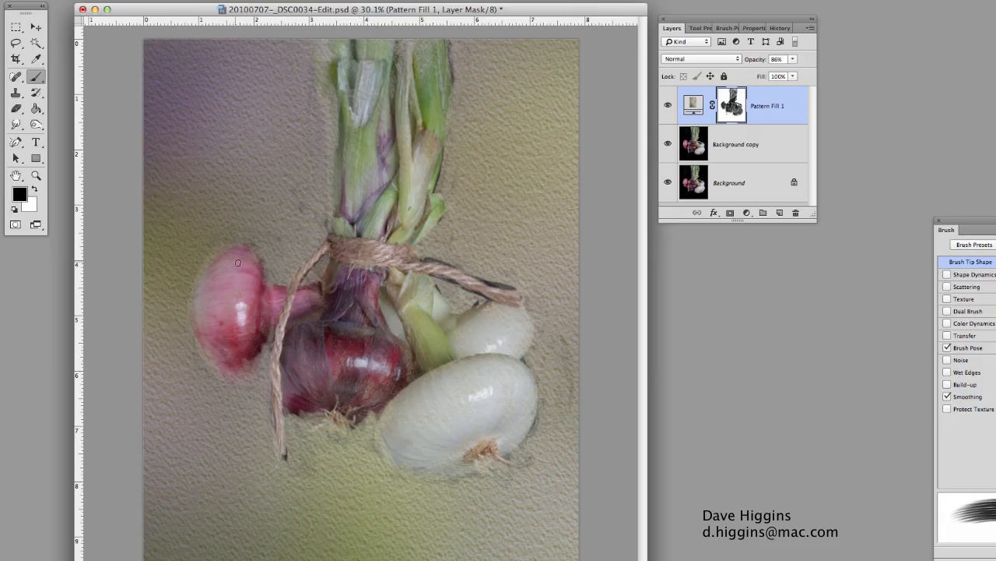
mouse_move(209, 344)
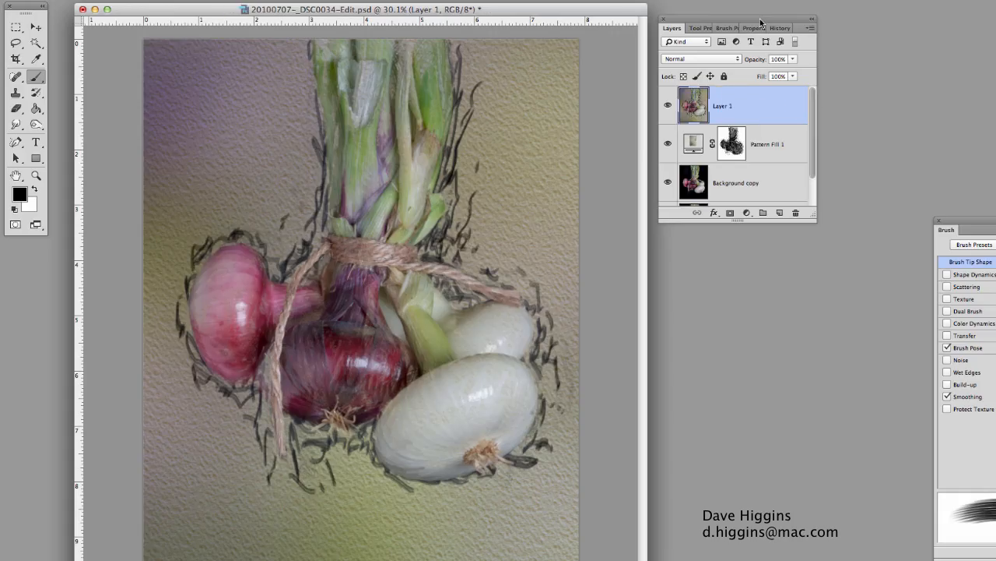
mouse_move(762, 6)
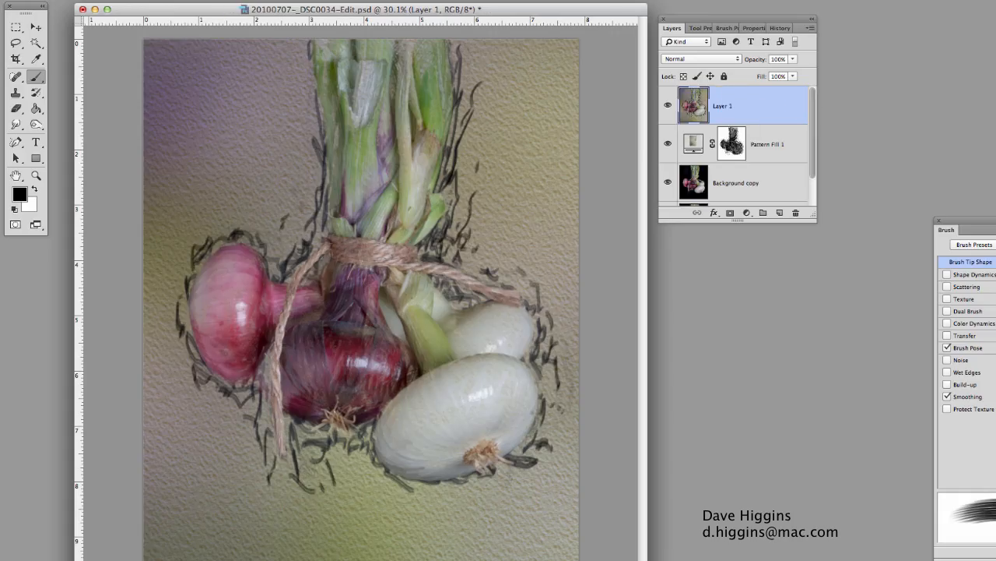
key(Tab)
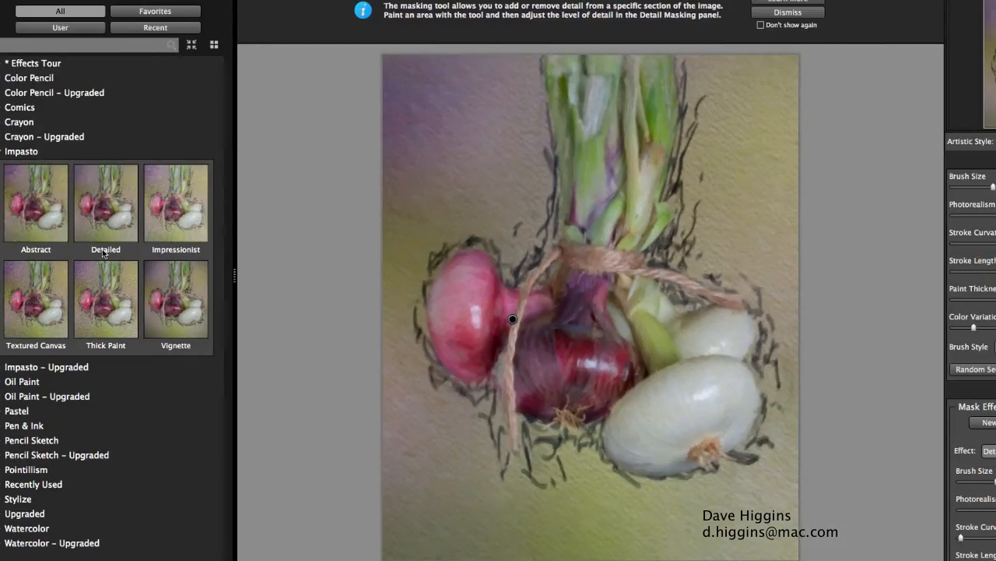
- Preview Thick Paint and Textured Canvas impasto looks, then a colourful watercolour preset
click(106, 299)
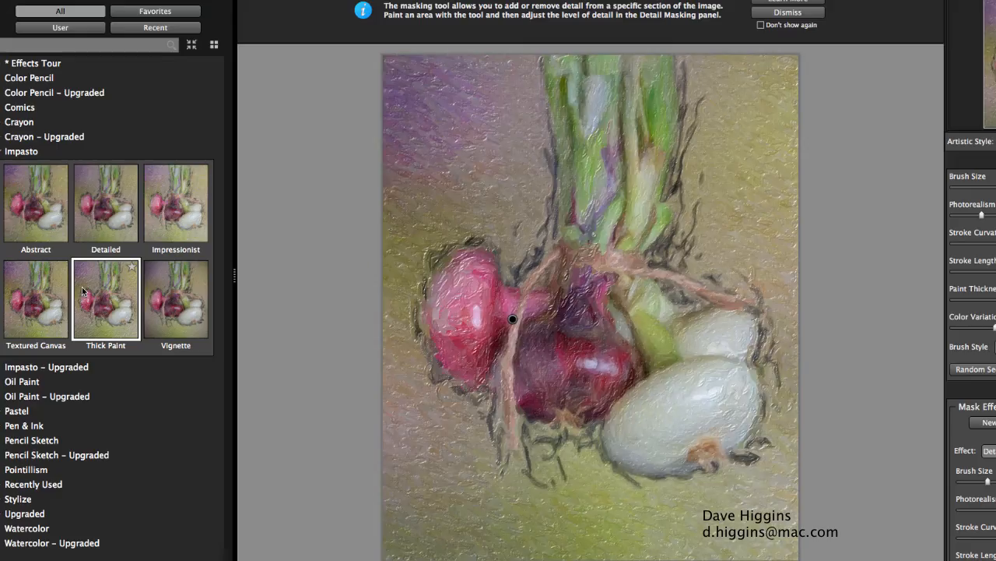
click(34, 299)
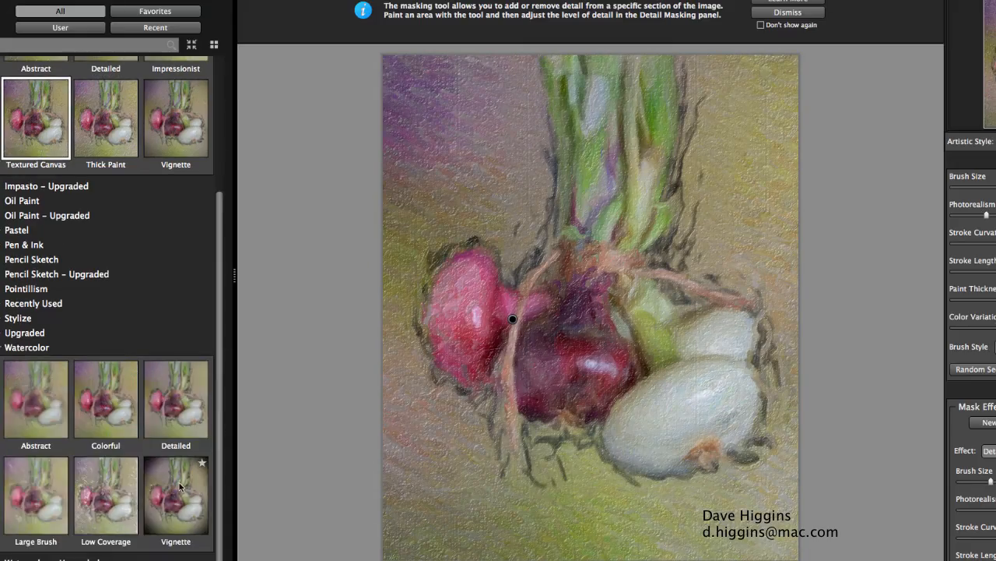
click(106, 399)
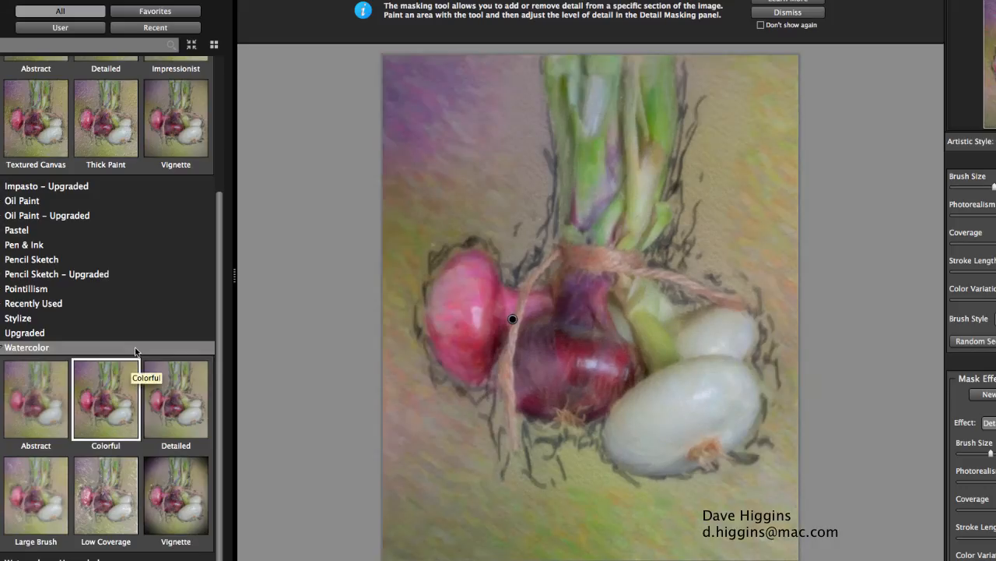
click(36, 403)
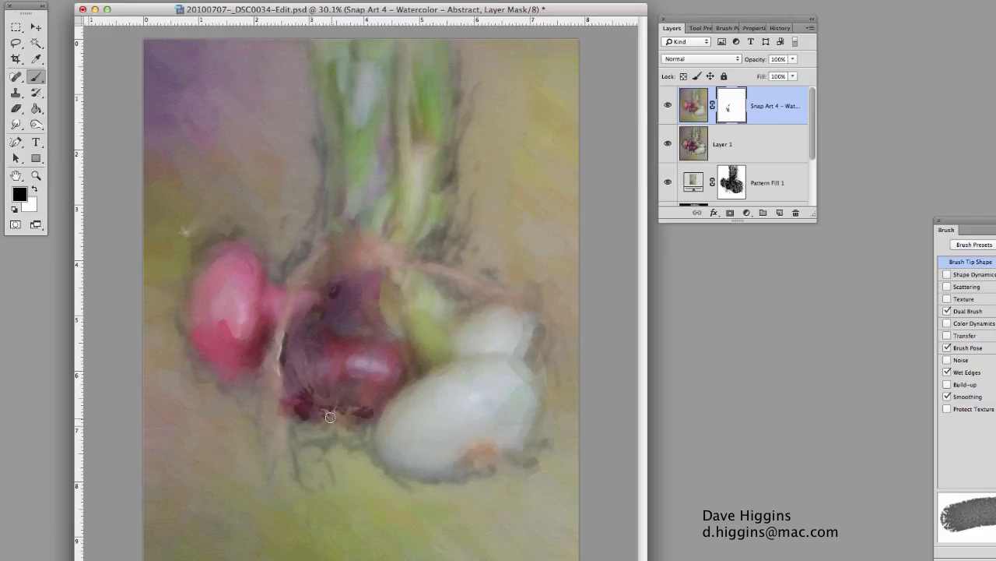
- Restore onion and red-onion detail in the watercolour mask, toggling the layer to compare
drag(330, 417, 240, 303)
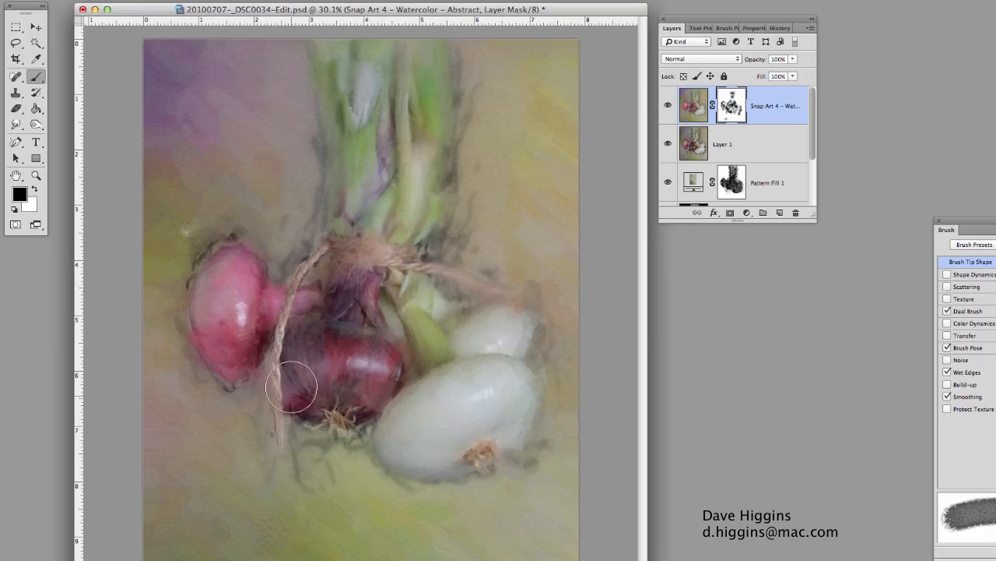
drag(292, 386, 376, 226)
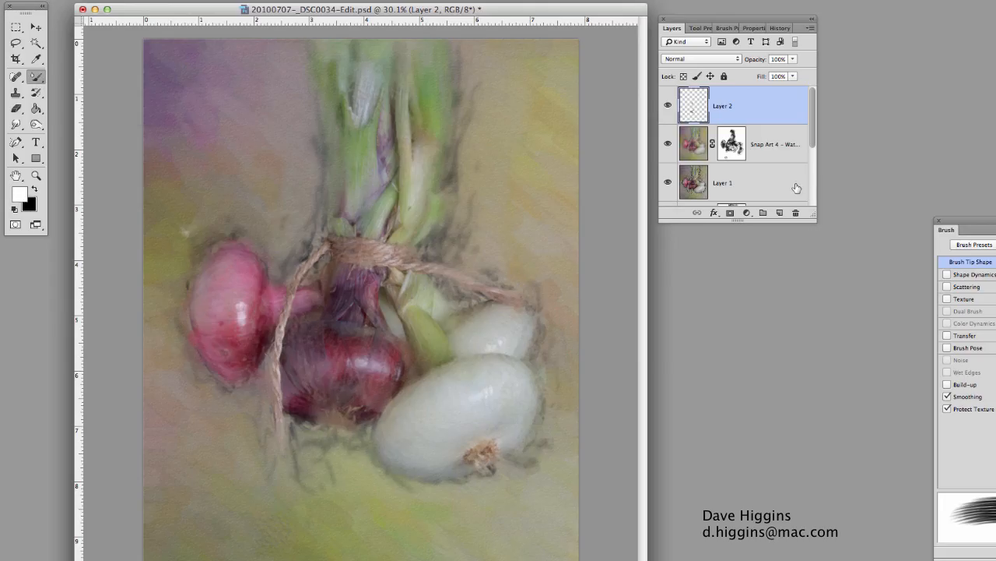
click(778, 144)
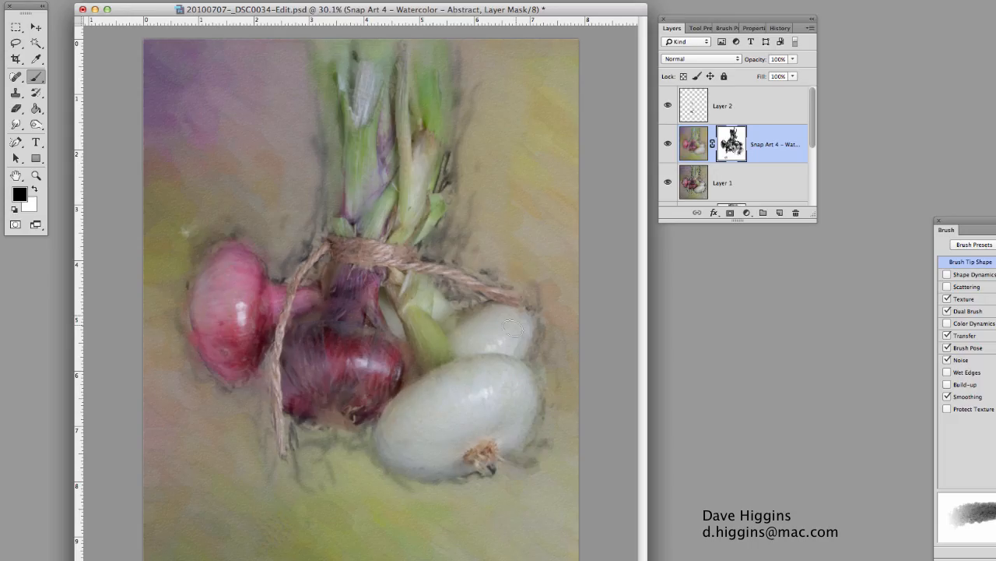
click(668, 143)
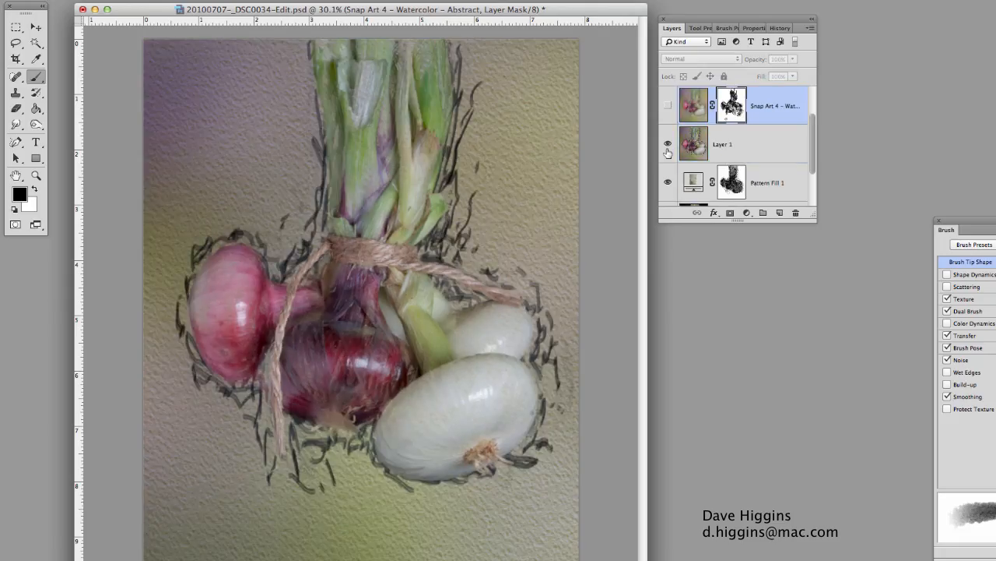
- Toggle the watercolour layer's visibility back on to compare the blend
click(667, 143)
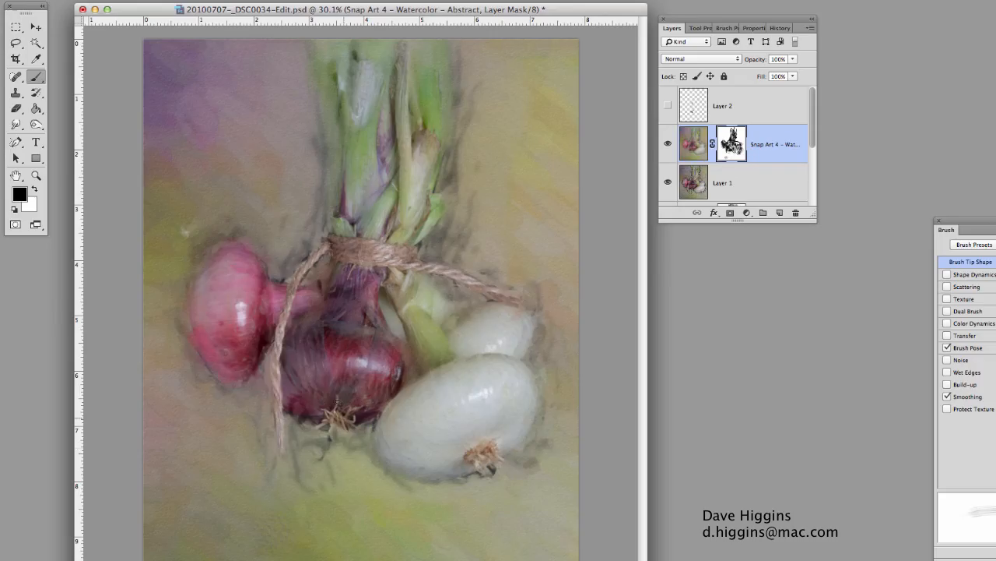
mouse_move(428, 311)
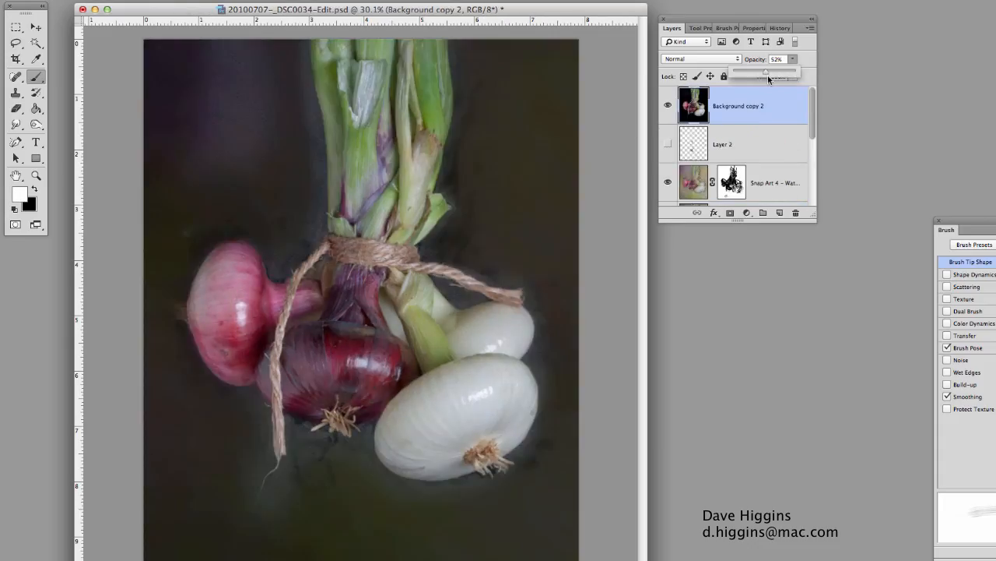
- Set the photo copy to 48% opacity with Overlay blending
drag(766, 71, 749, 72)
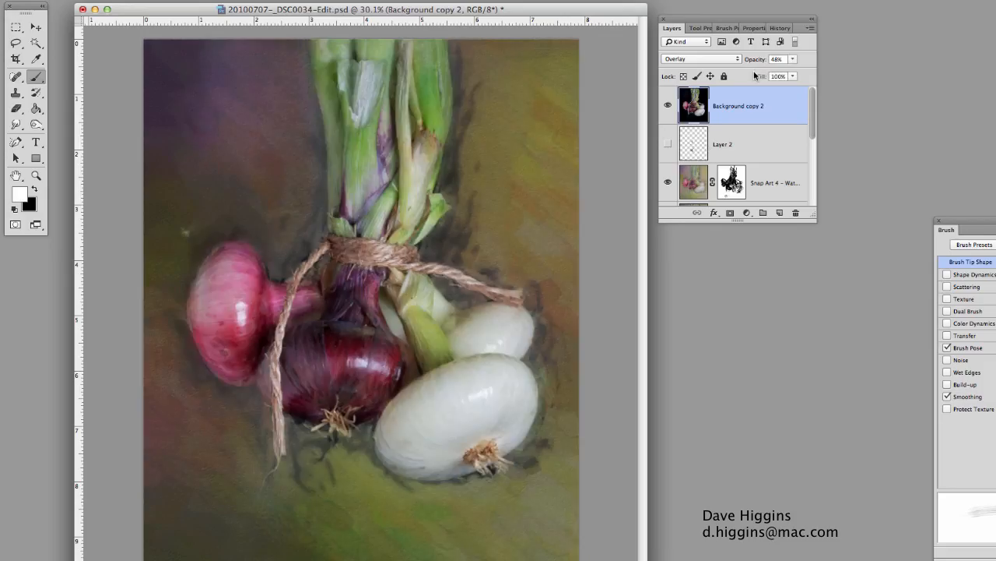
drag(787, 71, 775, 72)
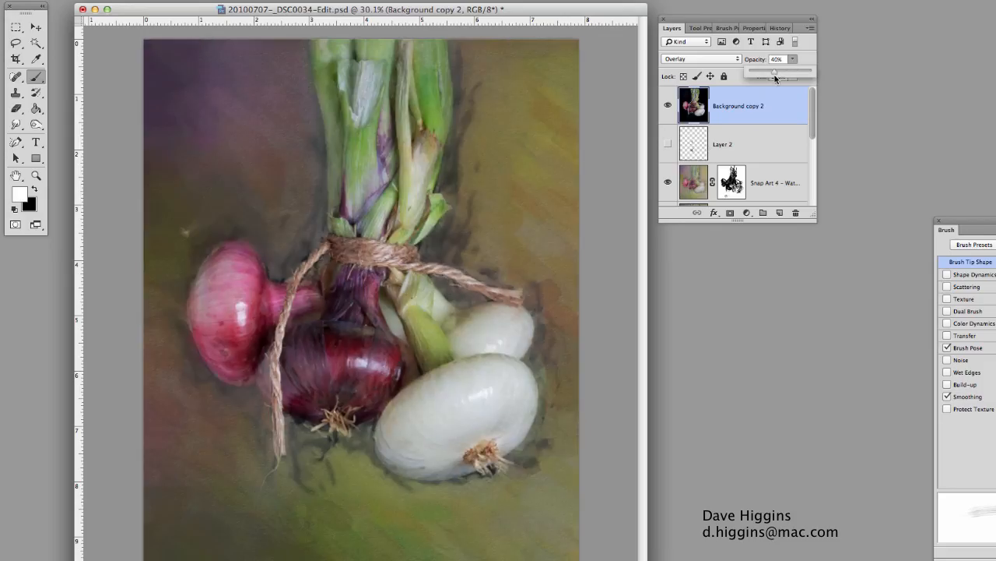
drag(775, 72, 757, 71)
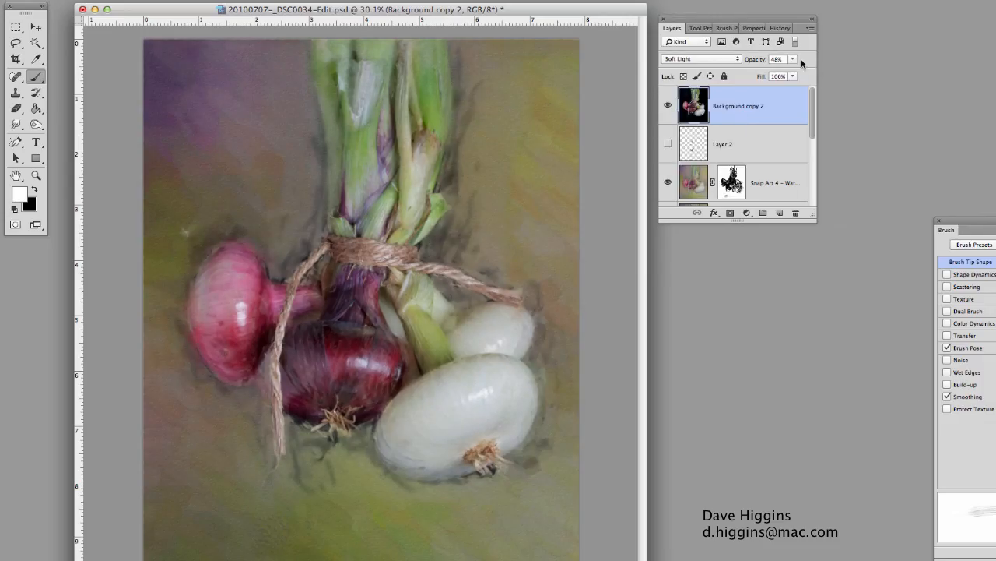
click(701, 59)
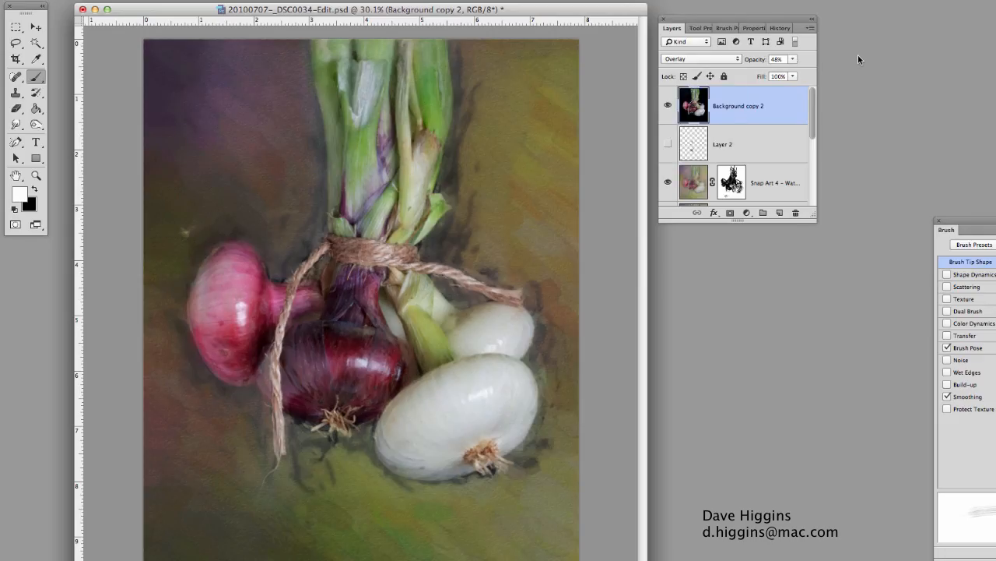
- Apply the warm orange Paper Texture Pro texture and set its layer to Soft Light
click(392, 3)
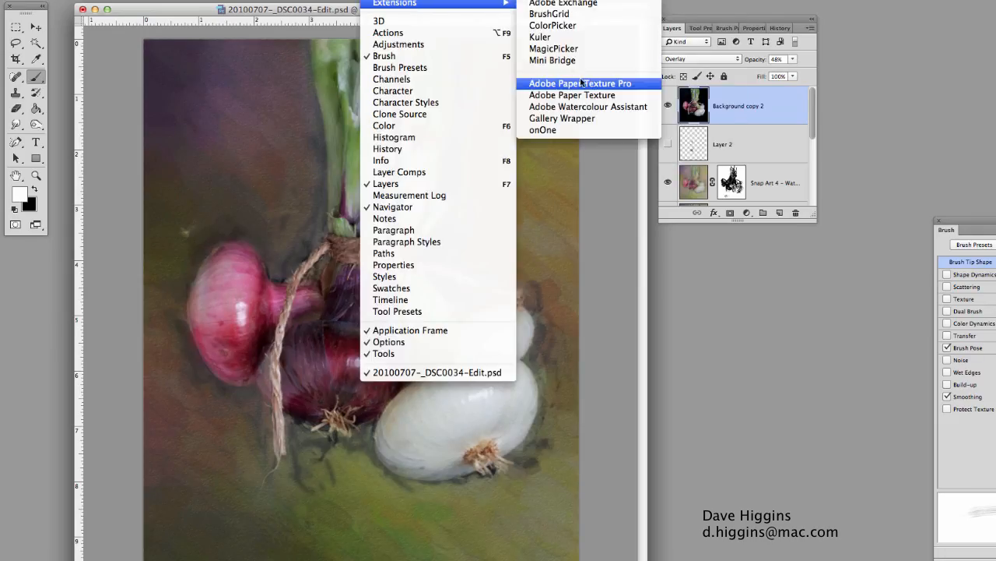
click(582, 83)
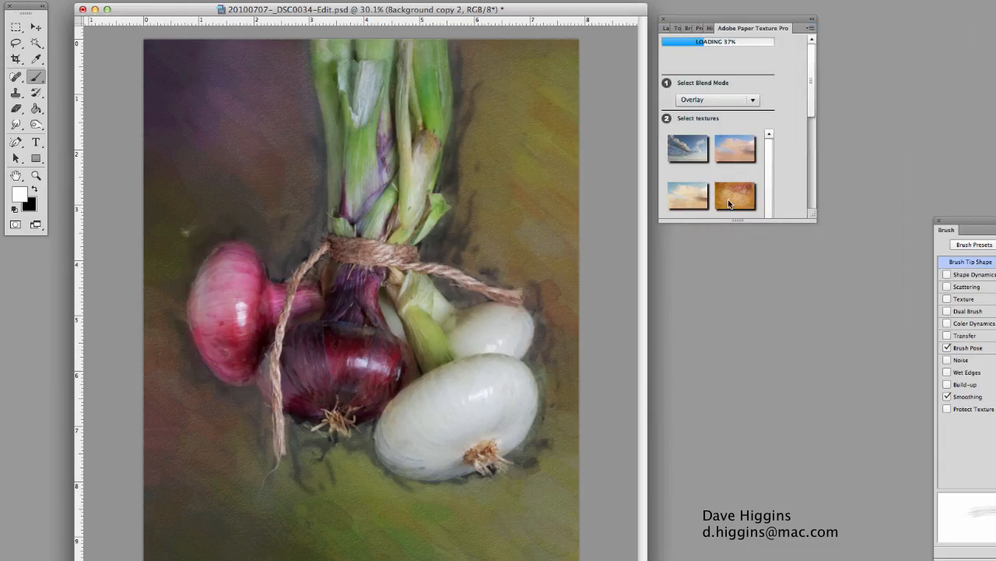
click(735, 195)
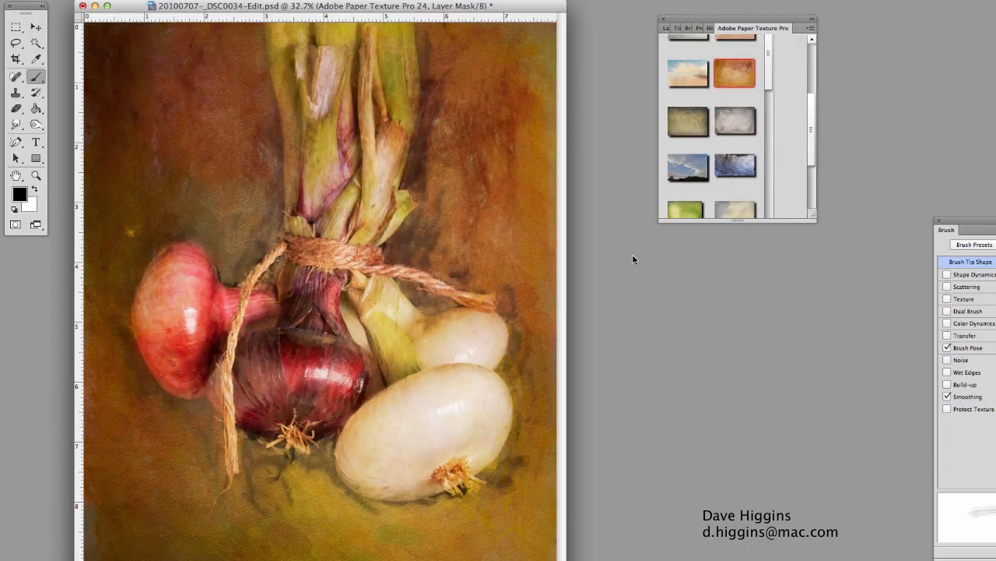
click(670, 28)
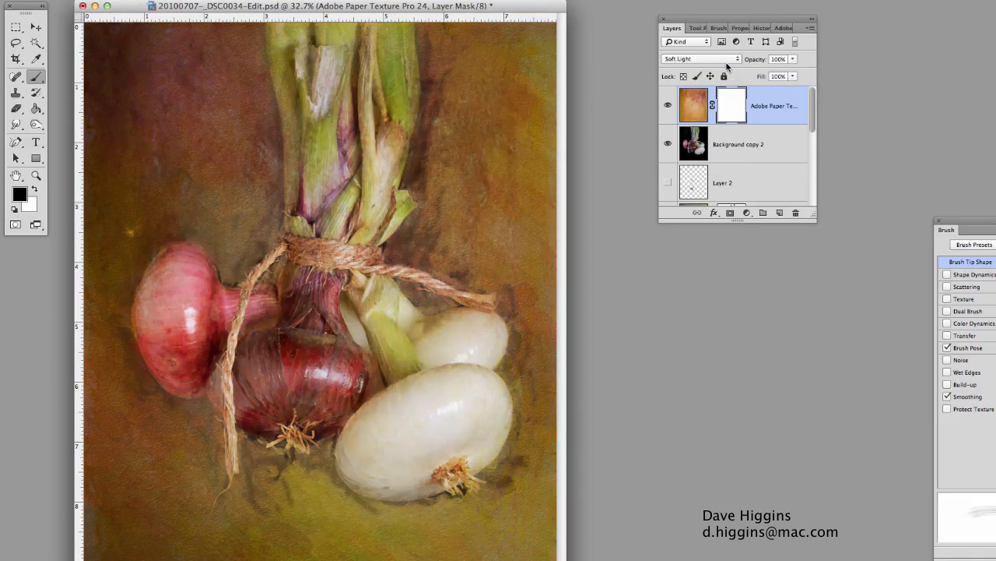
click(698, 59)
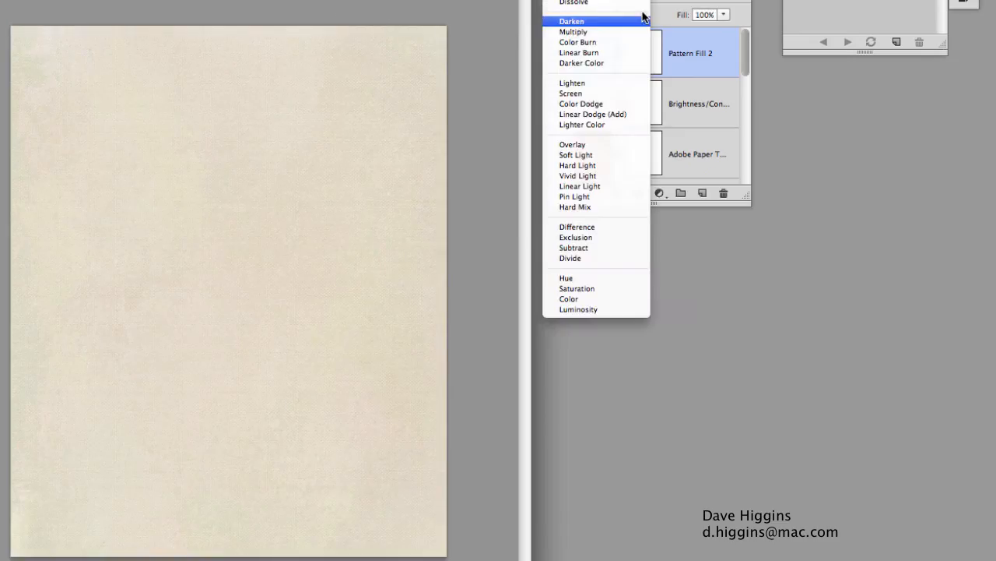
- Set the paper pattern's blend mode and brighten to brightness 45, contrast -10
click(582, 21)
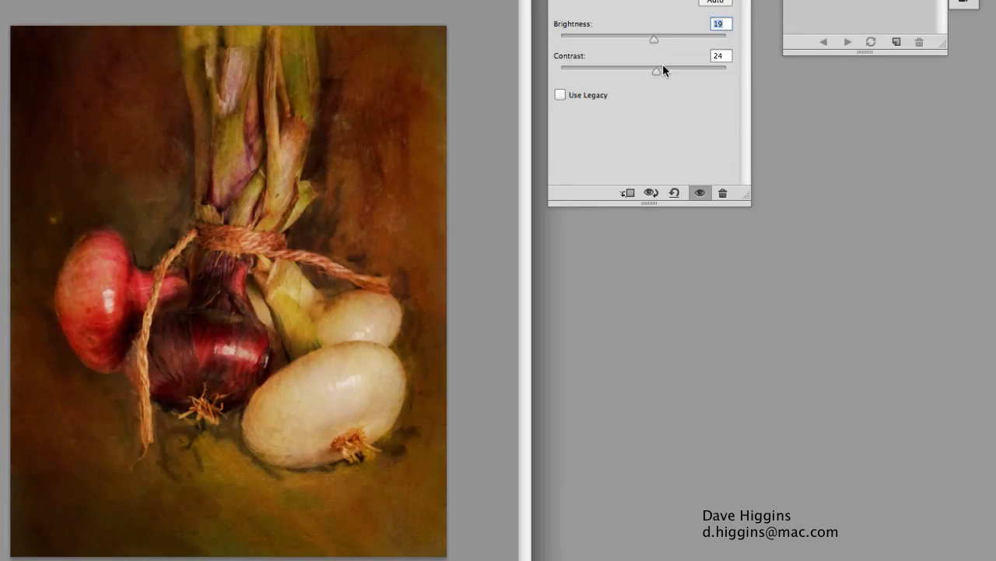
drag(654, 37, 668, 37)
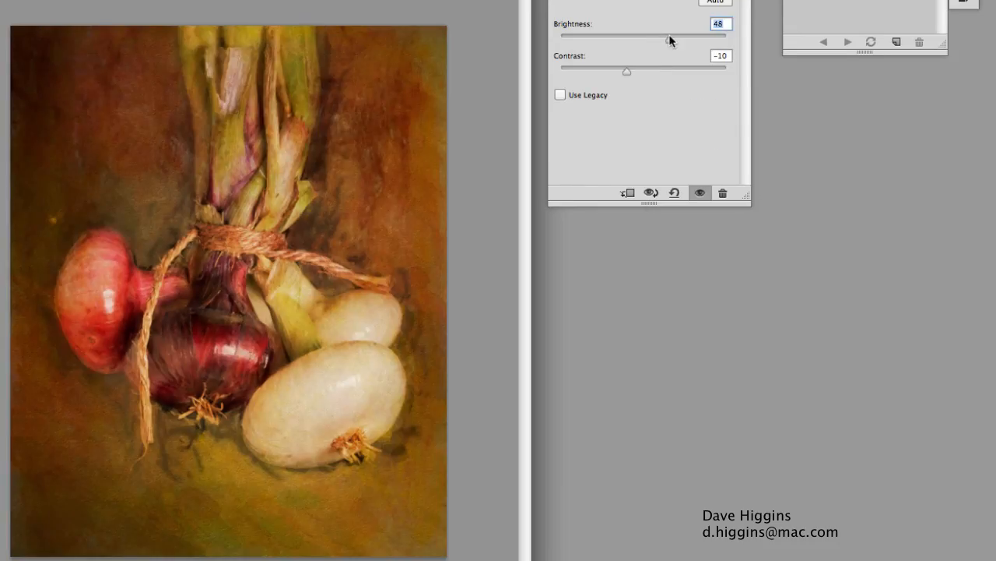
drag(668, 38, 668, 40)
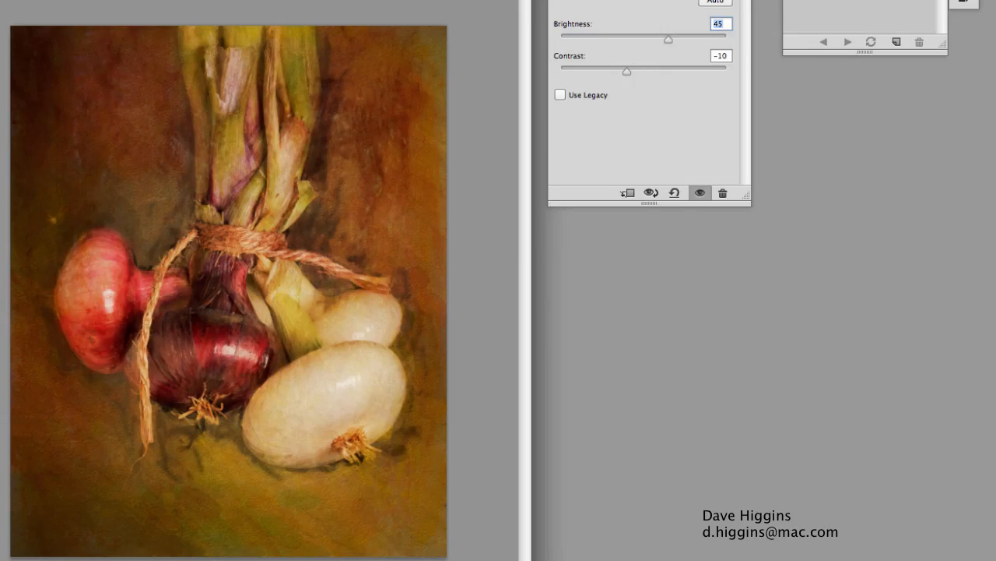
click(646, 193)
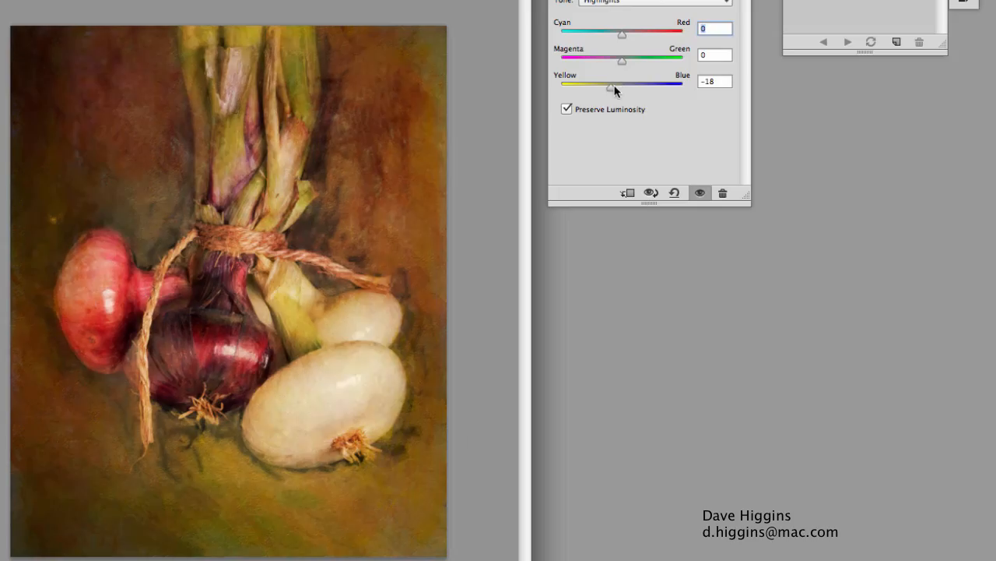
- Shift the highlights' Yellow–Blue balance to -18 toward yellow
drag(623, 61, 613, 60)
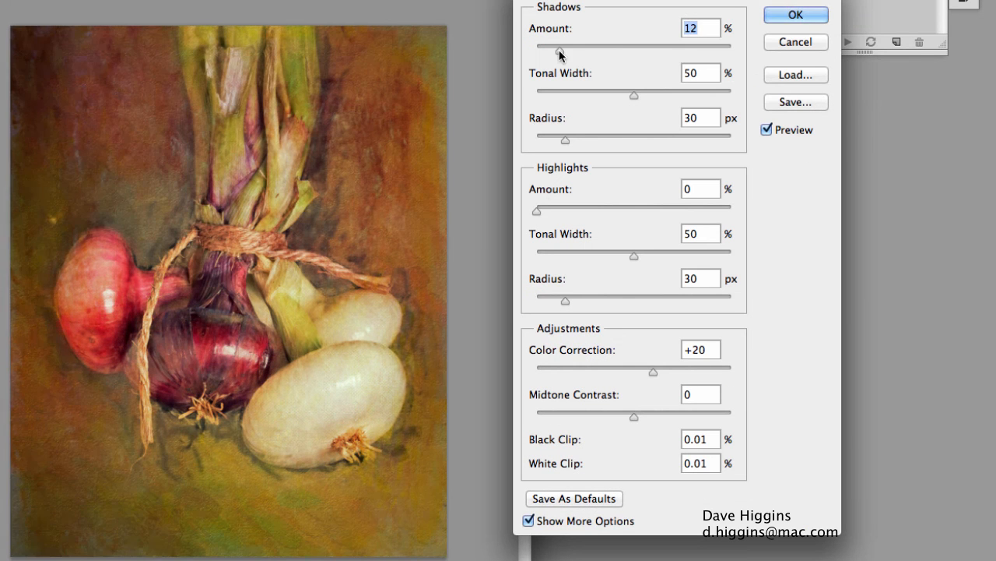
- Apply Shadows/Highlights (Shadows 11%, Highlights 11%, Midtone Contrast +25) to merged Layer 3 and start a signature type layer at the bottom
drag(632, 95, 617, 95)
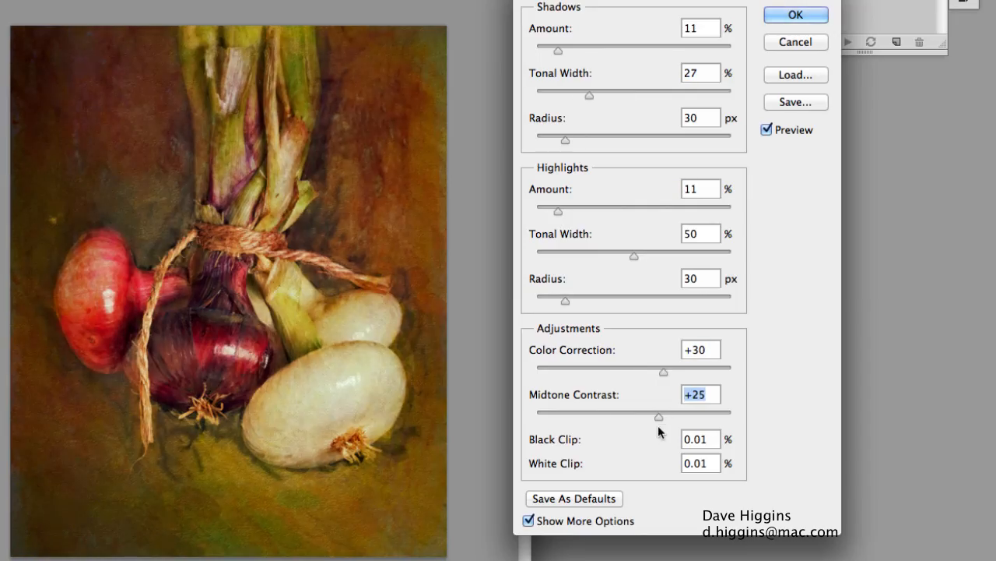
click(803, 14)
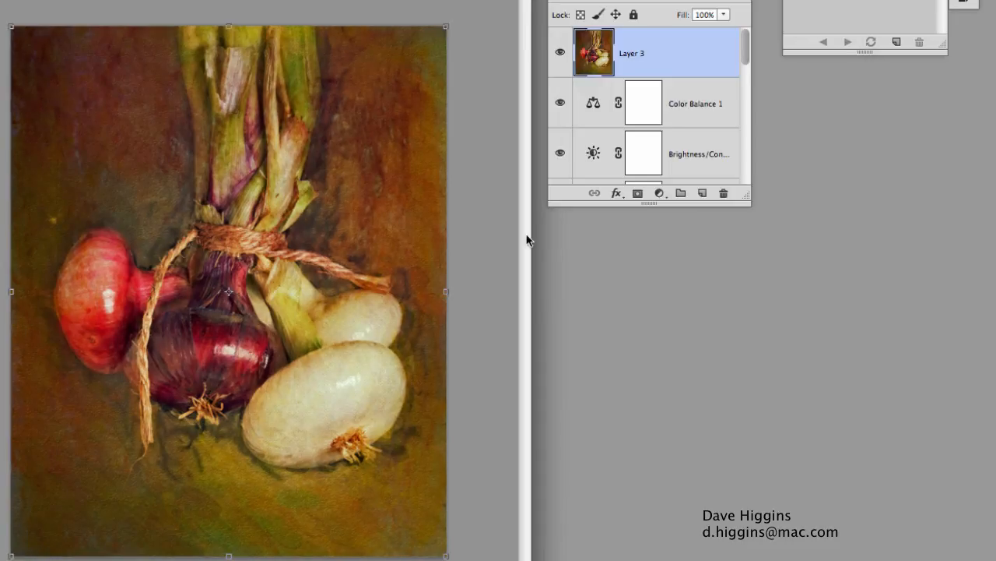
click(324, 522)
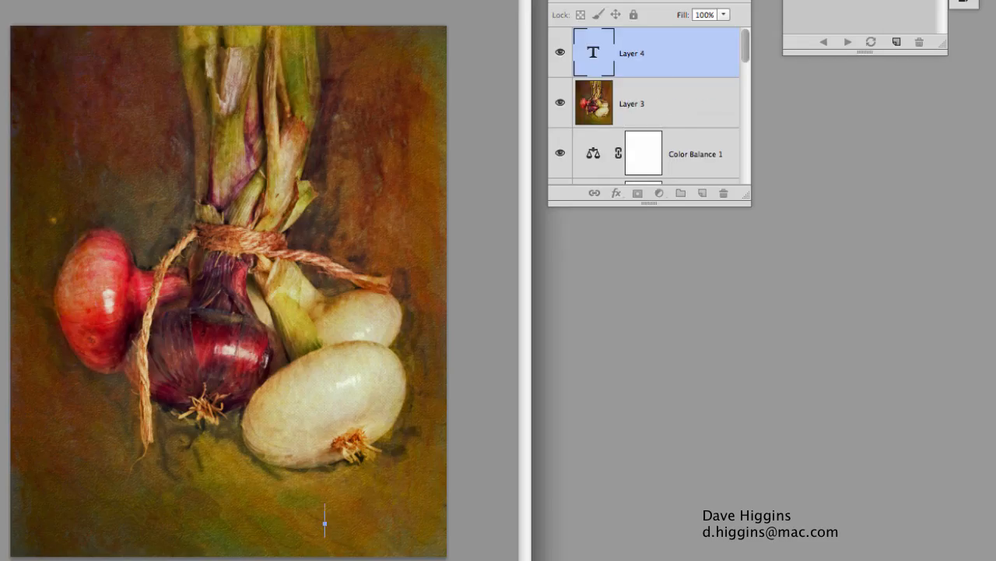